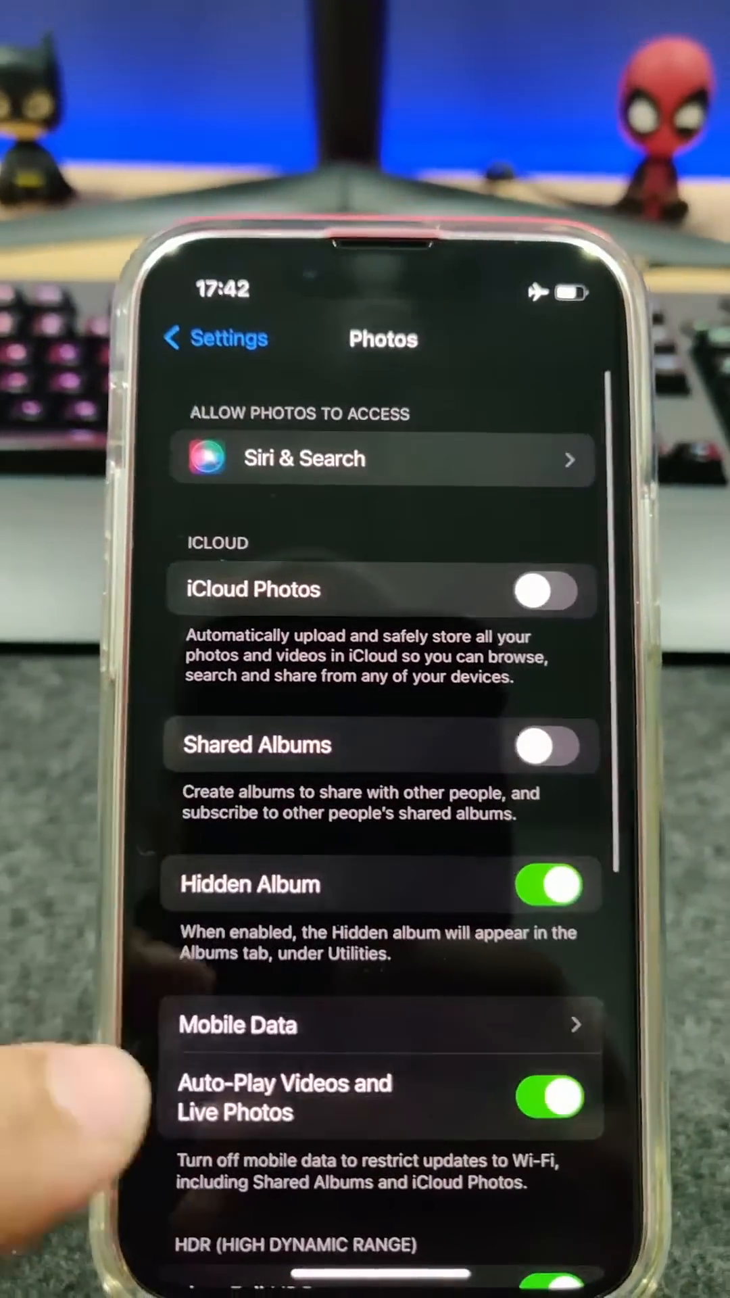
Search the Start menu for 'itunes' and launch the iTunes app
scroll("down", 3)
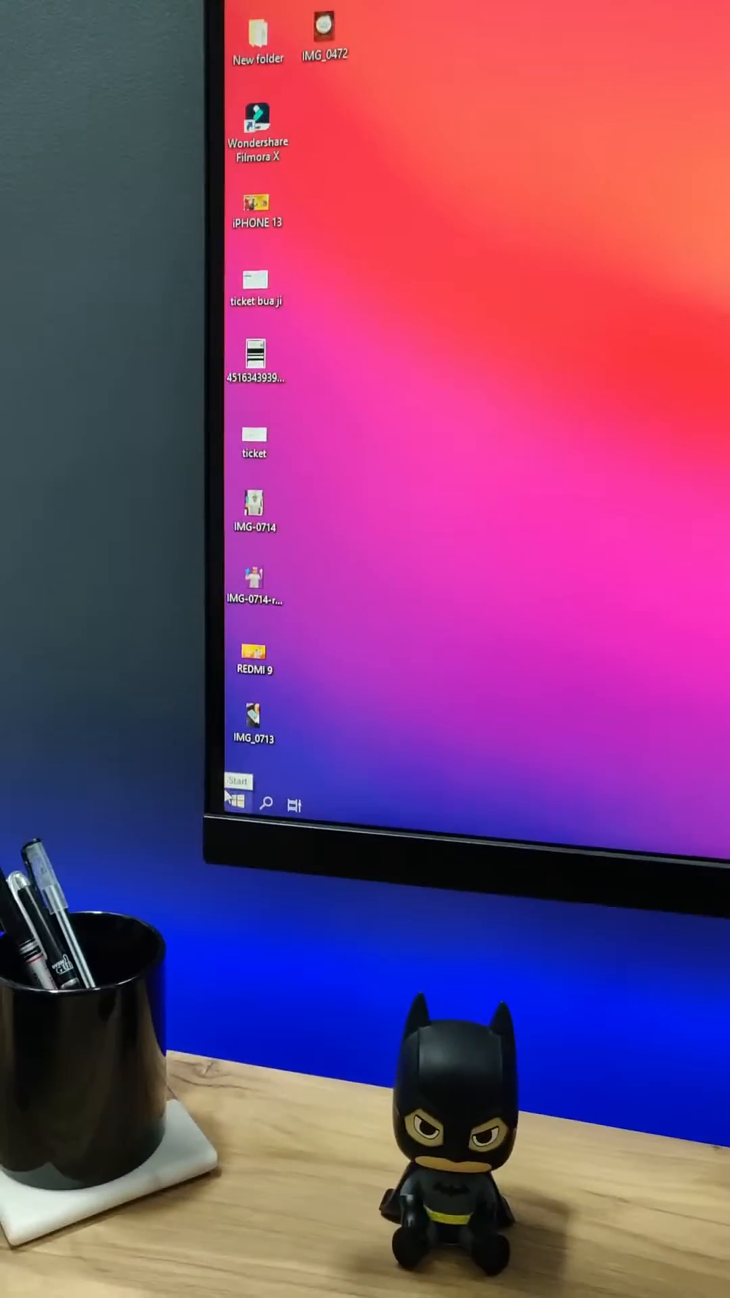
type("itunes")
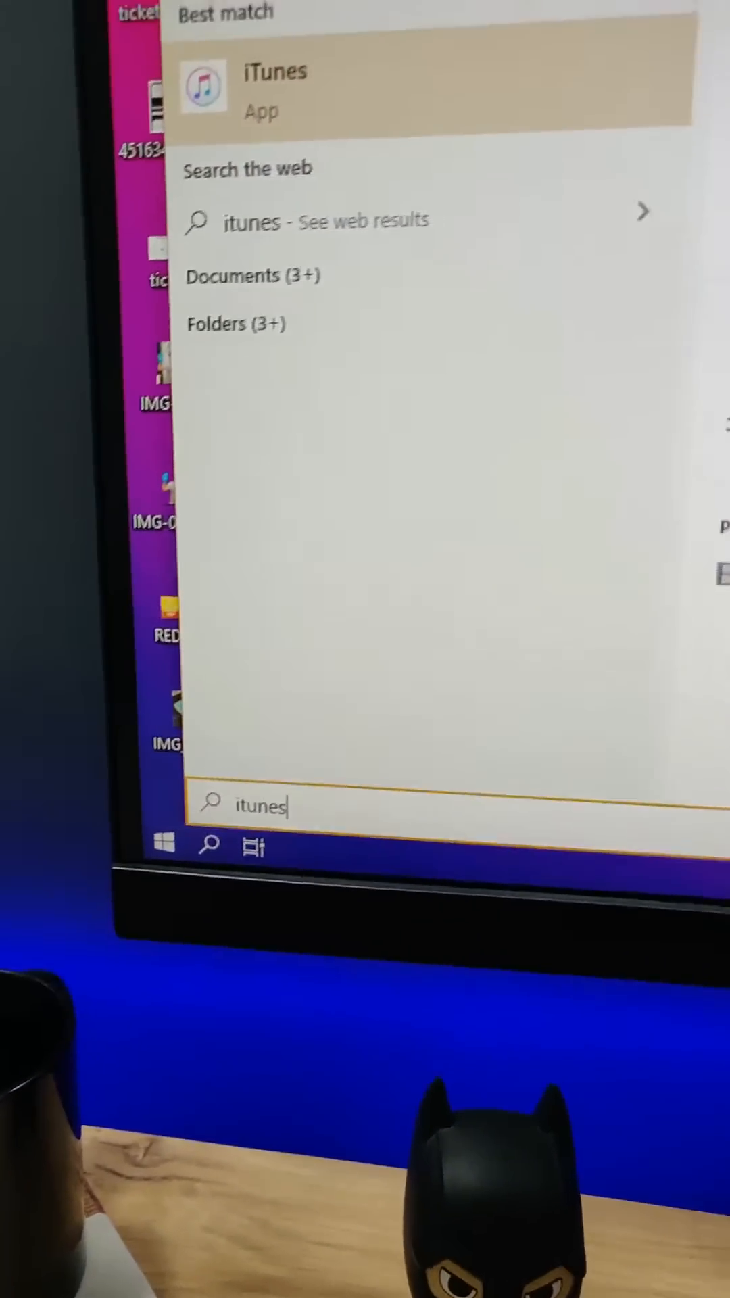
left_click(273, 86)
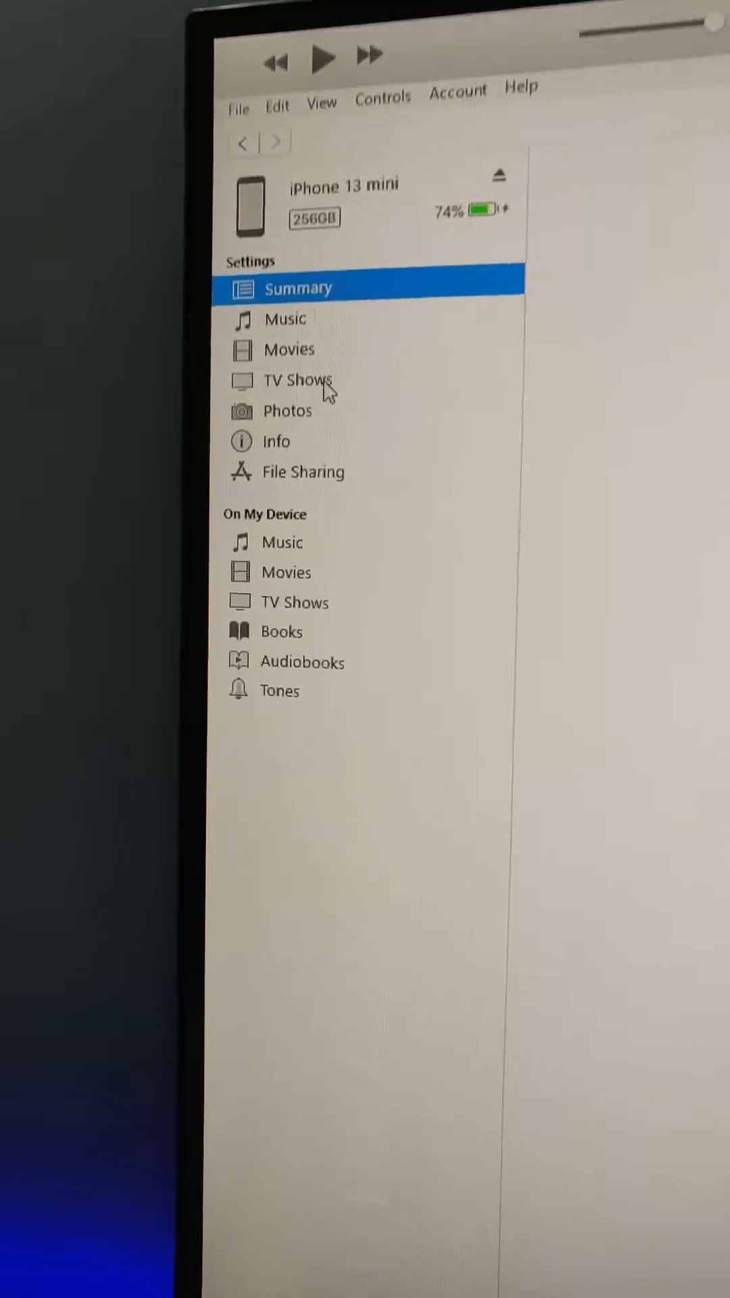
Select the iPhone 13 mini device icon to reach its File Sharing apps
left_click(305, 472)
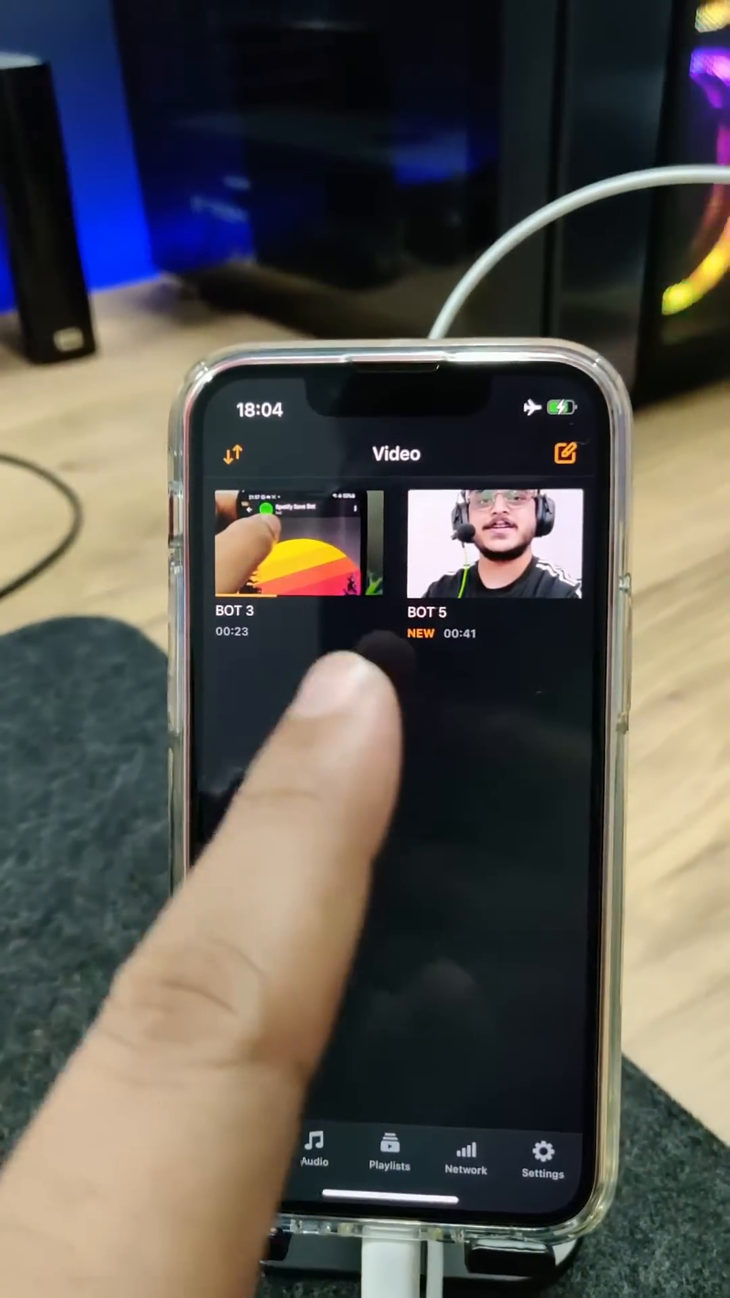
Open BOT 3's options menu in VLC and bring up its share sheet
left_click(285, 563)
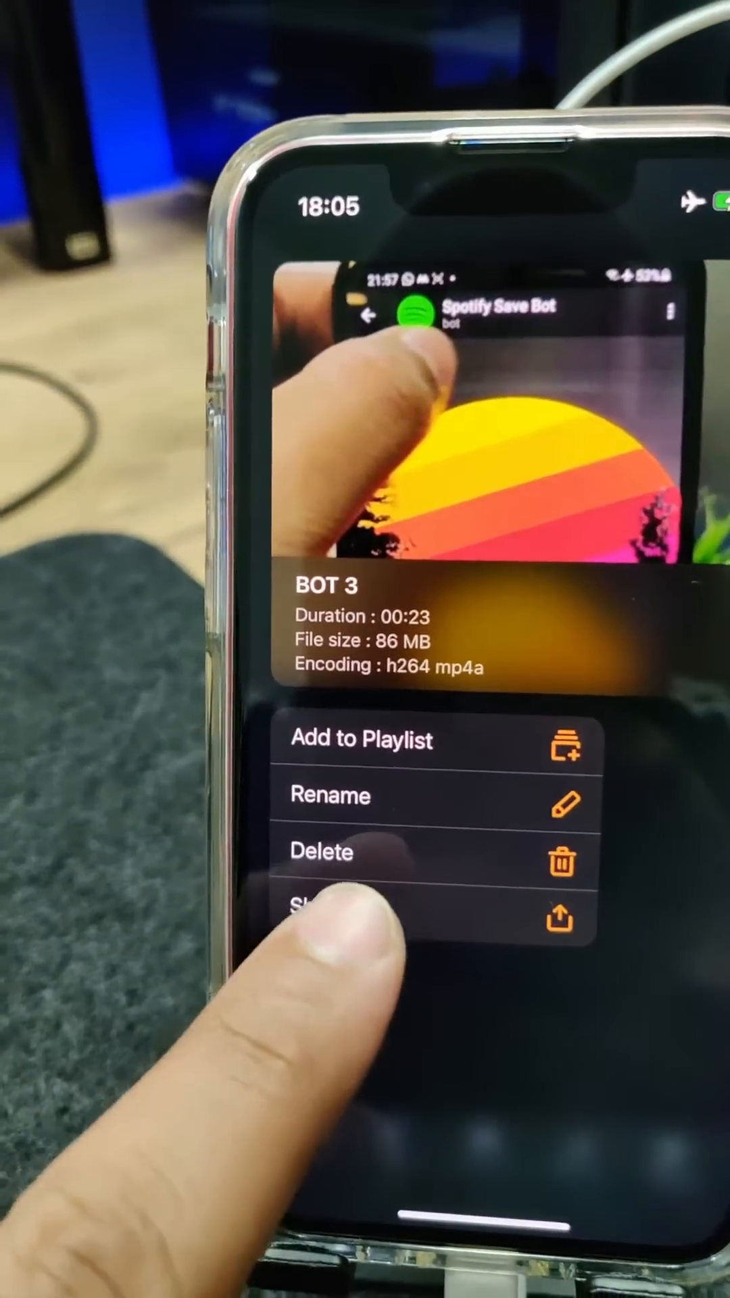
left_click(332, 922)
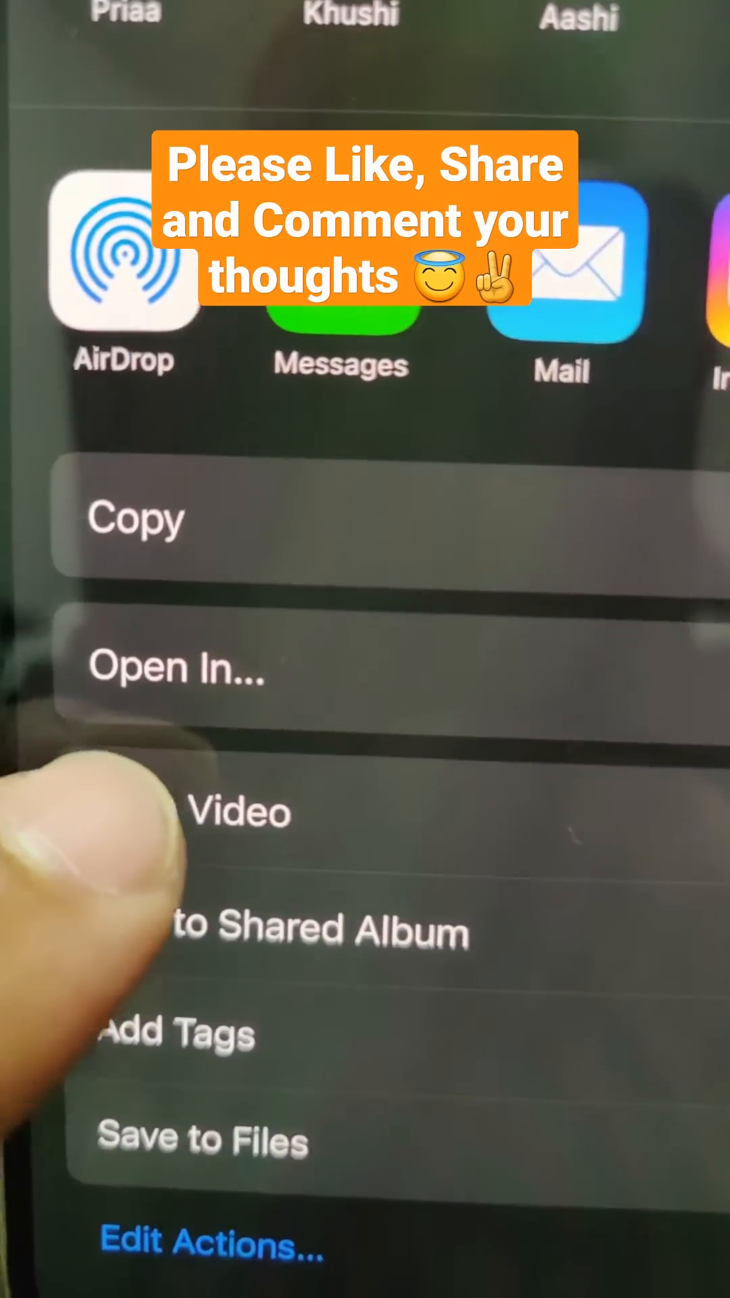